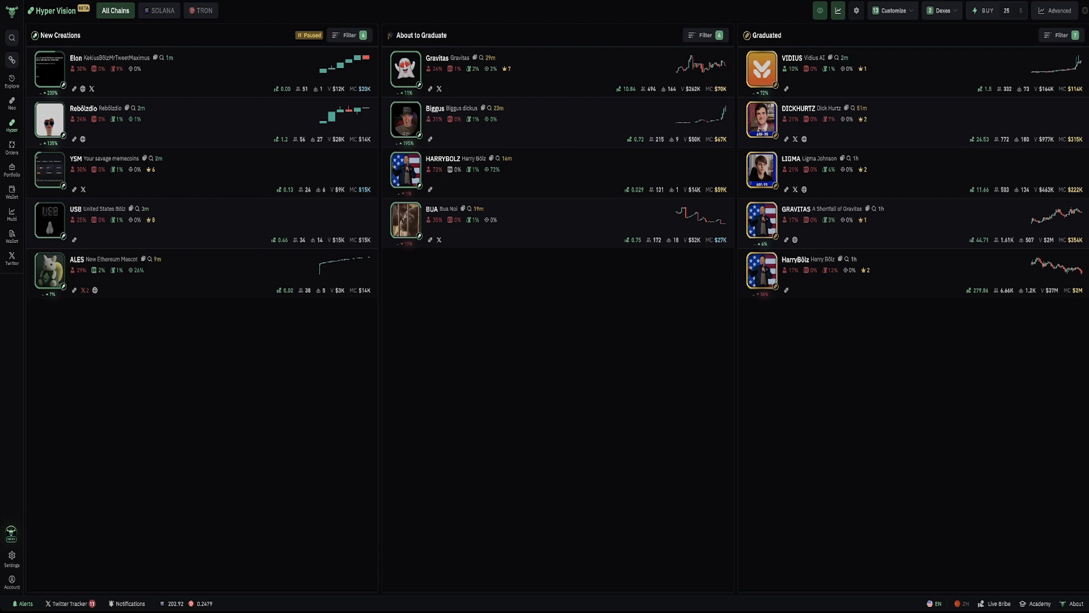
# - Show the Twitter Tracker panel with its live feed of tracked-account tweets
pyautogui.click(309, 35)
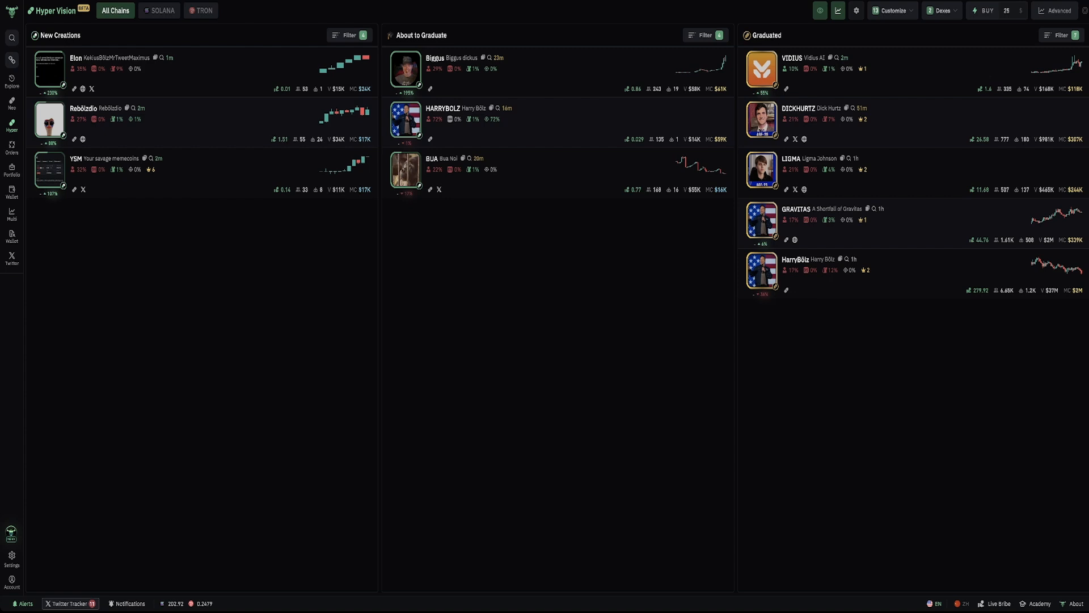
pyautogui.click(69, 603)
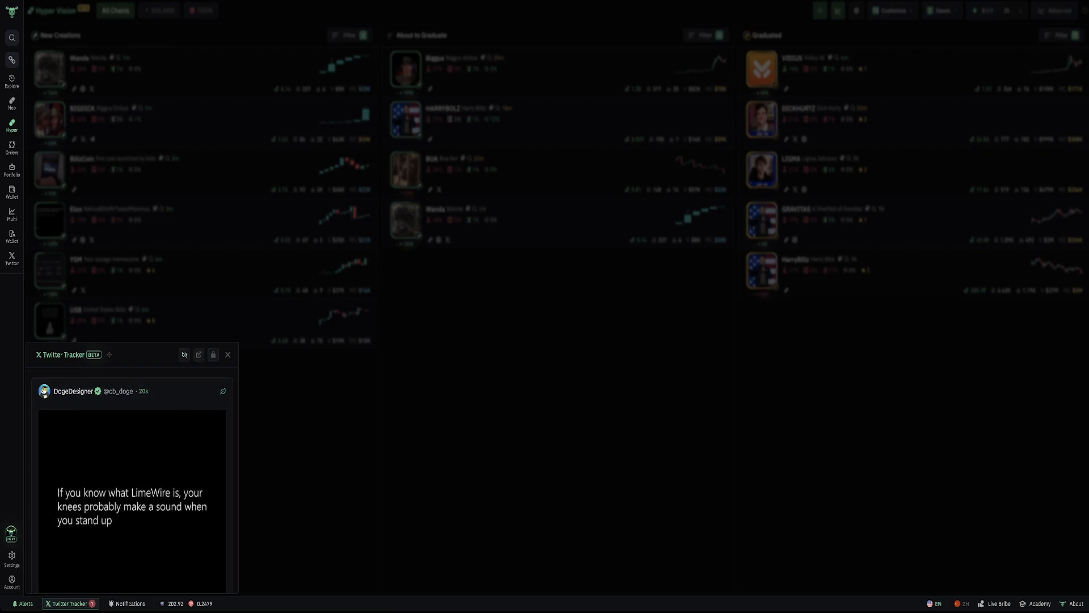
# - Move the Twitter Tracker to the bottom-right so the token board is no longer dimmed
pyautogui.click(132, 493)
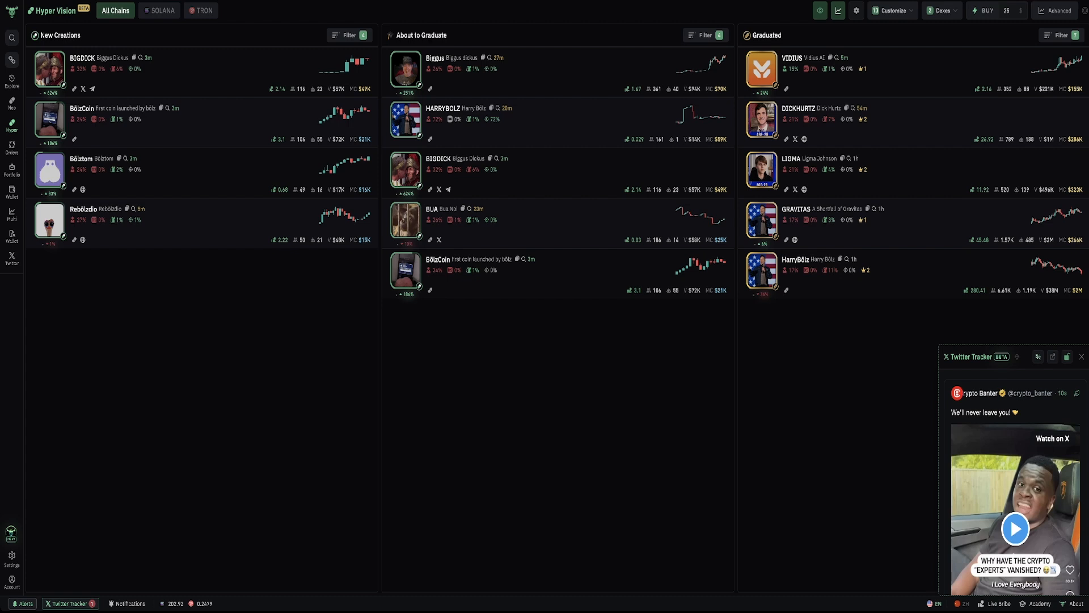
# - Switch to the Wallet Tracker page listing followed wallets' buys and sells
pyautogui.click(24, 603)
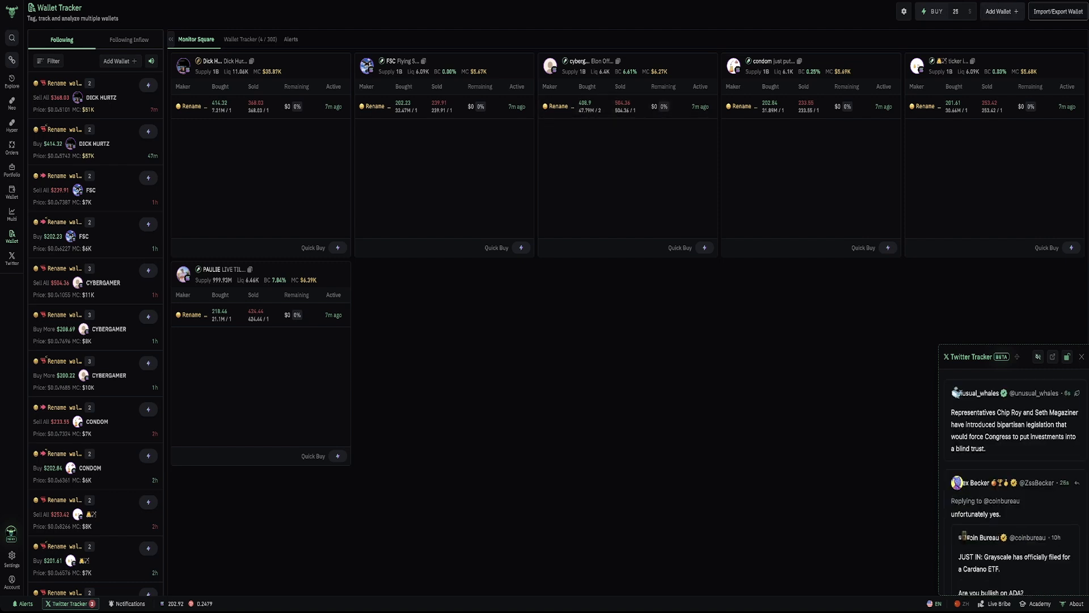
pyautogui.click(1057, 11)
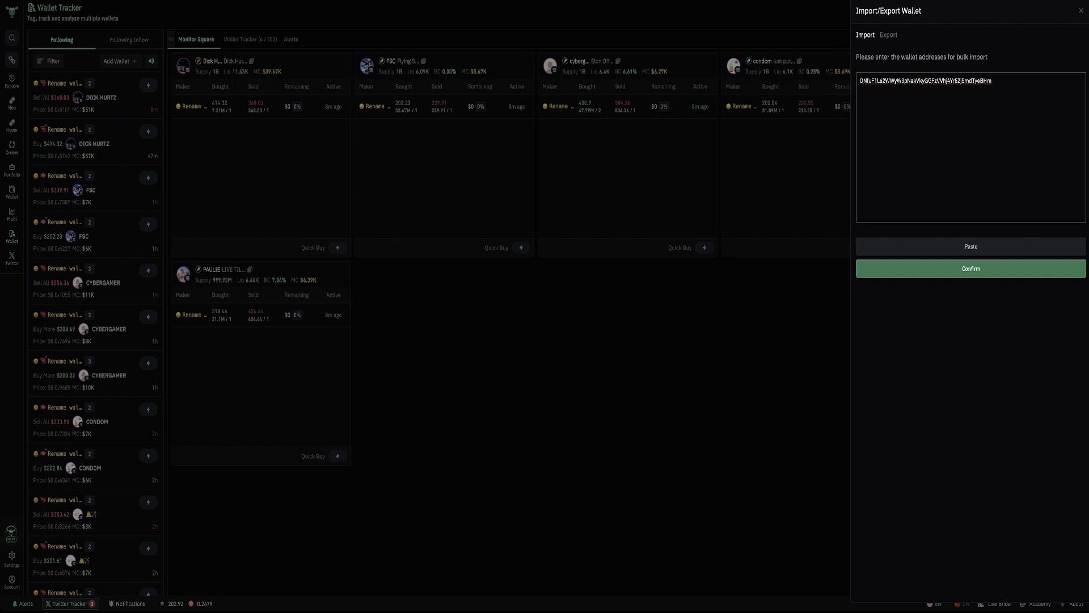
pyautogui.click(970, 268)
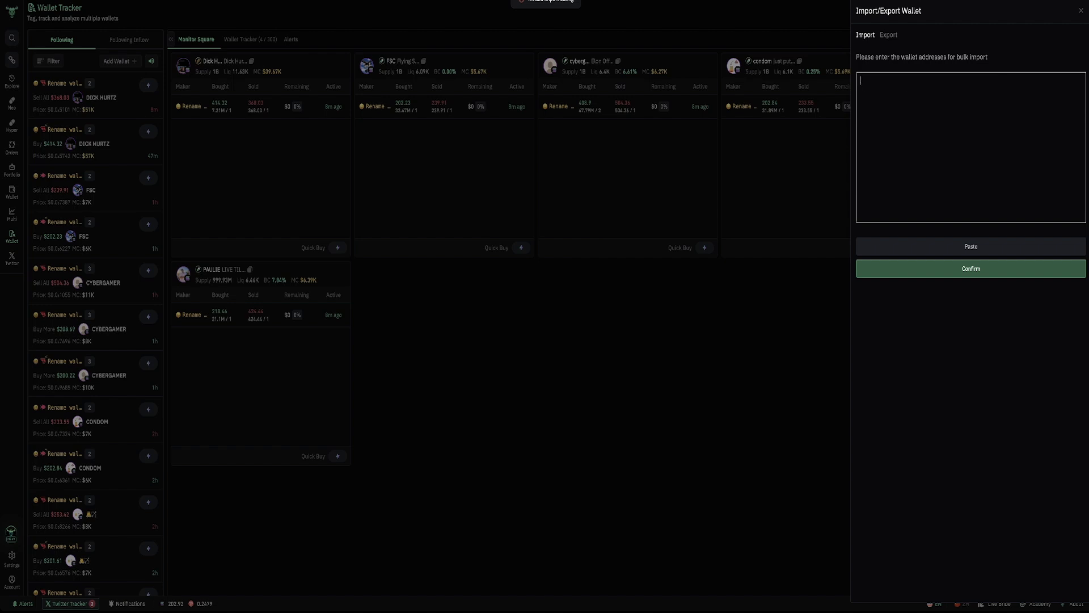
pyautogui.write('DNfuF1L62WWyW3pNakVkyGGFzVVhj4Yr52jSmdTyeBHm')
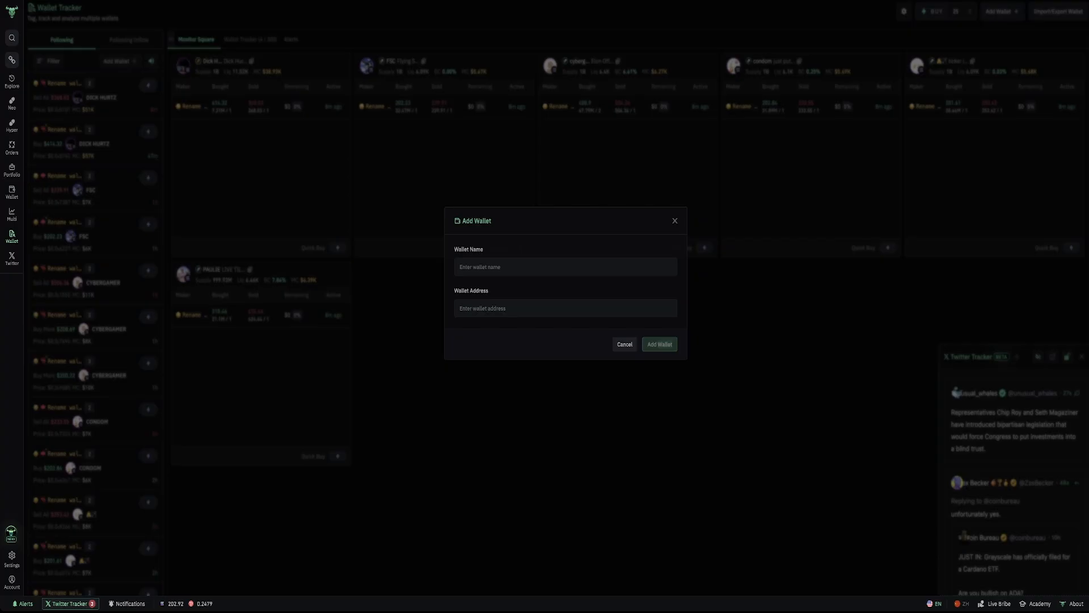
# - Add the wallet named Gake so its trades populate the tracker feed
pyautogui.write('q')
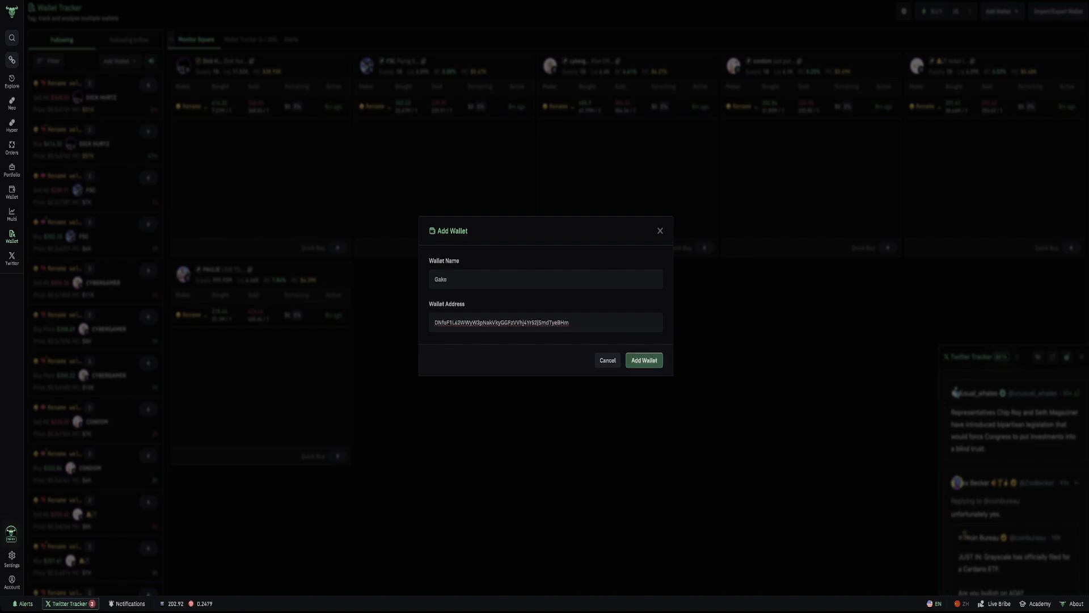
pyautogui.click(642, 360)
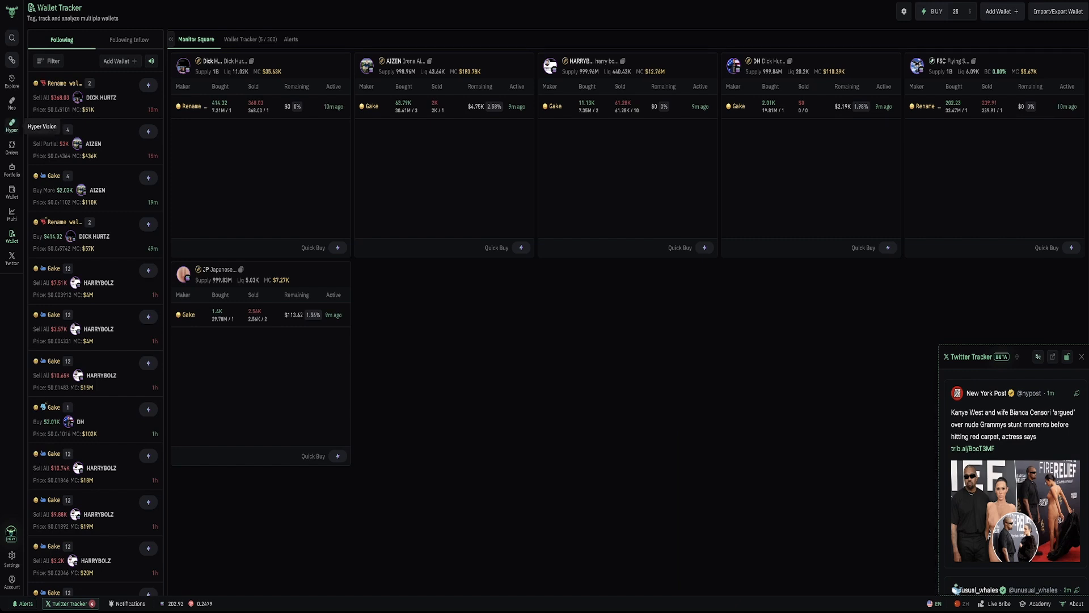
# - Return to the Hyper Vision board with the New Creations filter settings shown
pyautogui.click(11, 126)
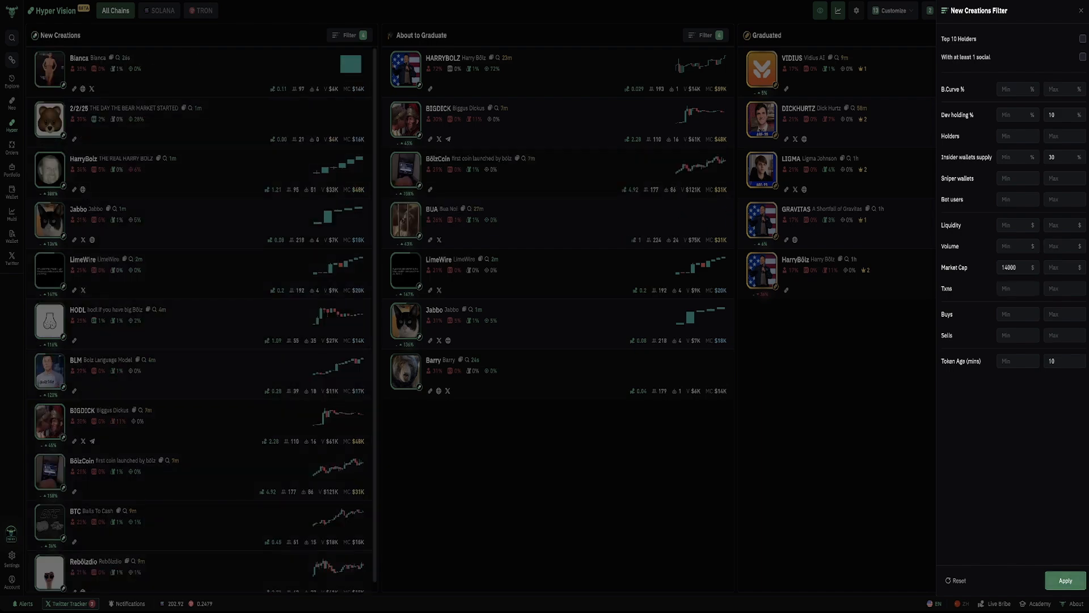
# - Close the filter, load the HarryBolz token page and show its dev wallet's Deployed Tokens
pyautogui.click(69, 603)
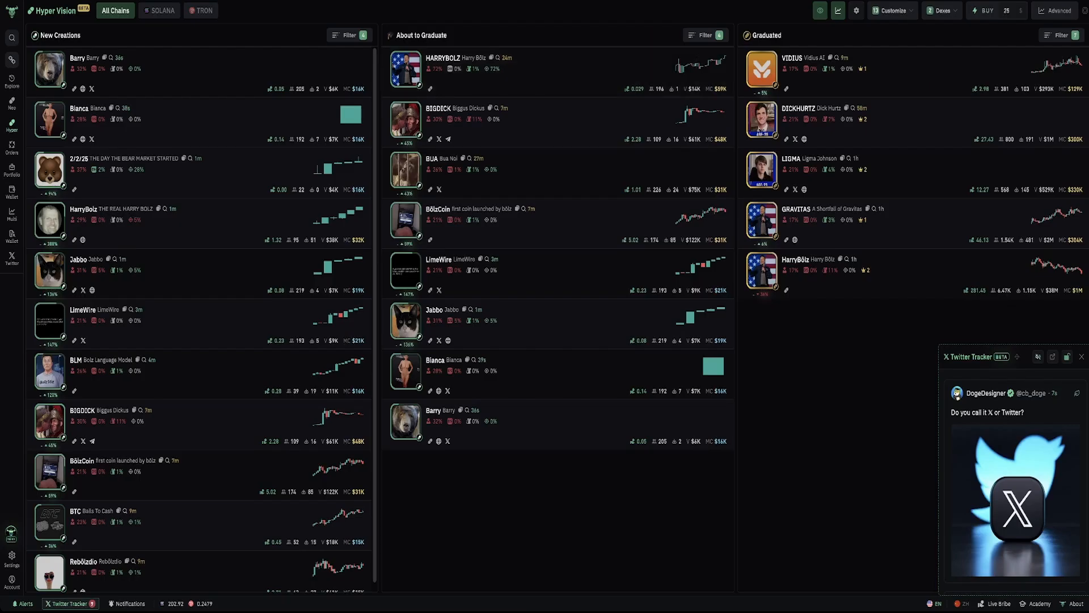
pyautogui.click(704, 35)
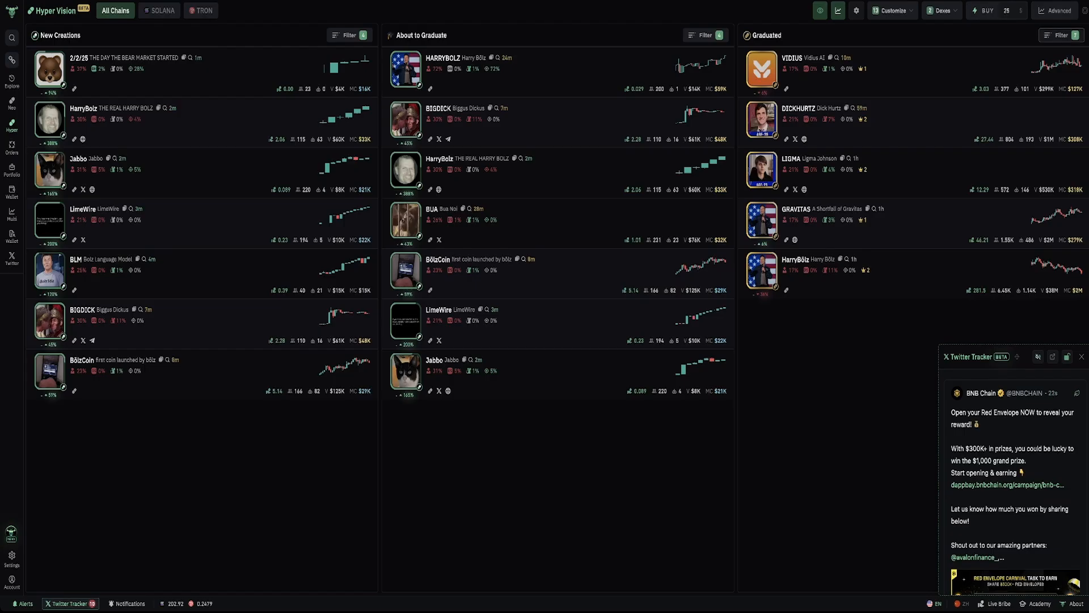
pyautogui.click(1061, 35)
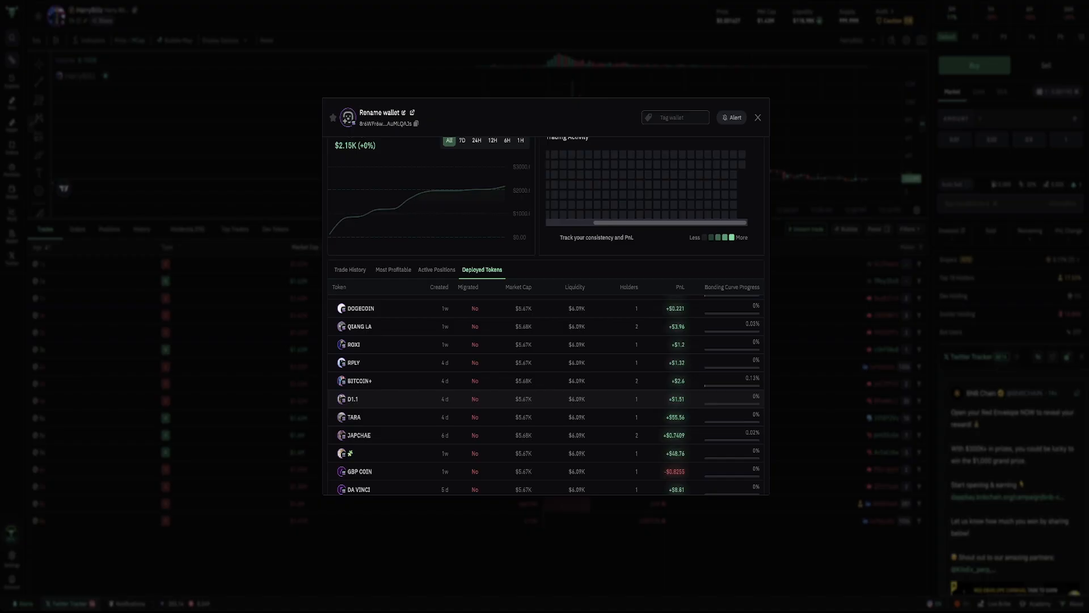
# - Review the deployed-token table with migrated HARRYBOLZ above FES, SOAP and others, then move to LIGMA's dev profile
pyautogui.scroll(-3)
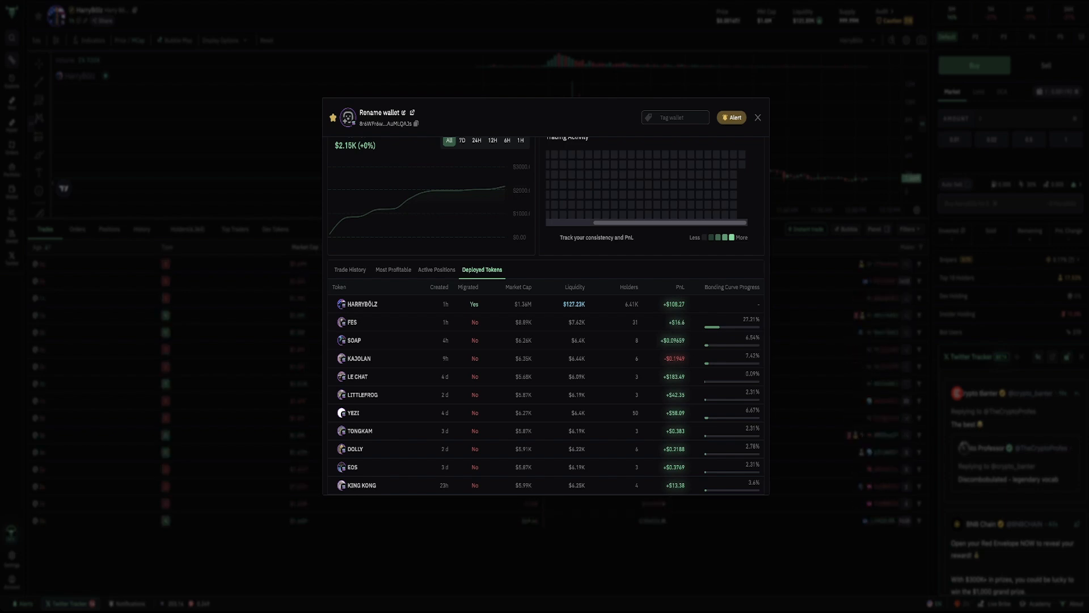
pyautogui.moveTo(504, 186)
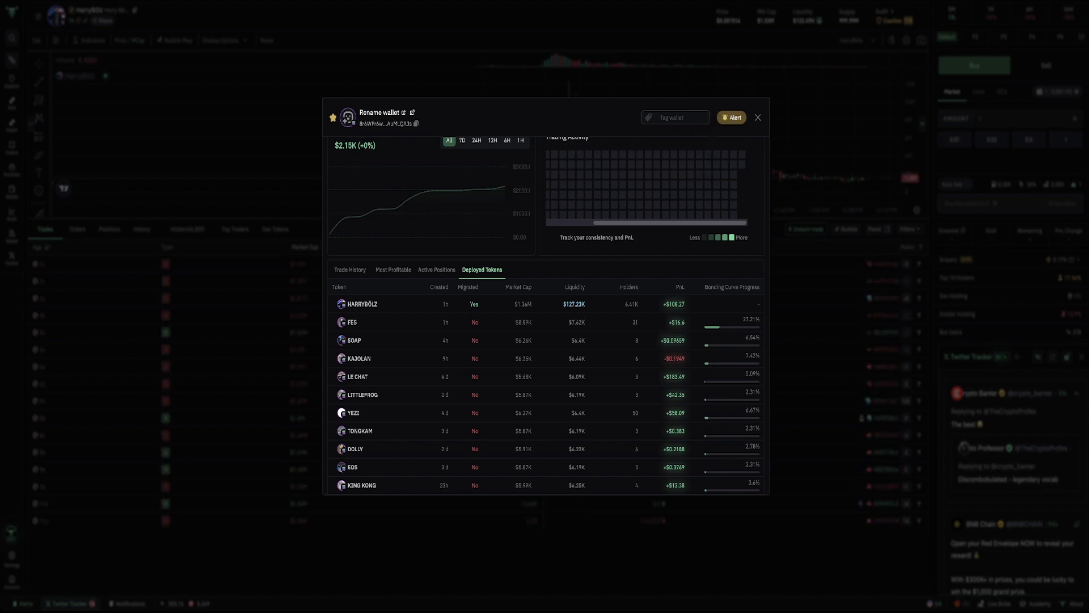
pyautogui.click(757, 117)
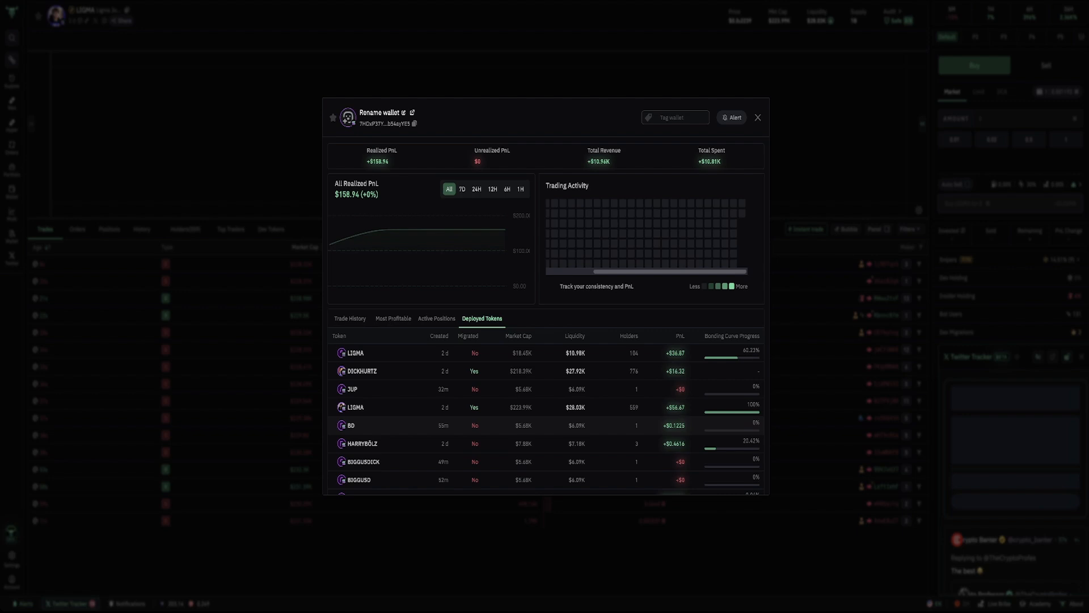
# - Browse LIGMA's dev deployed tokens and close the profile, returning to Hyper Vision
pyautogui.scroll(-3)
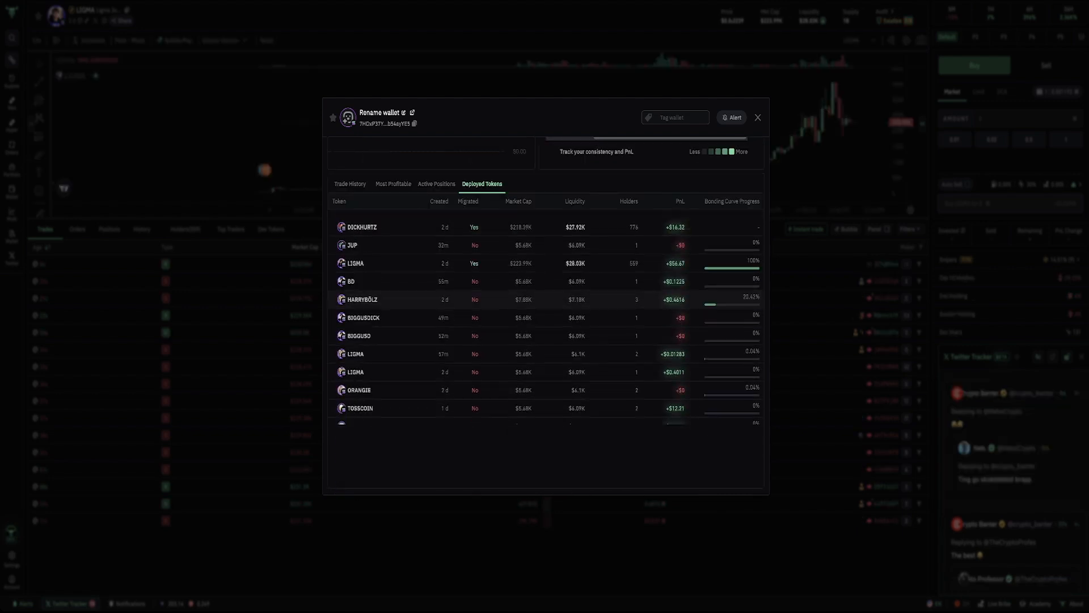
pyautogui.click(758, 117)
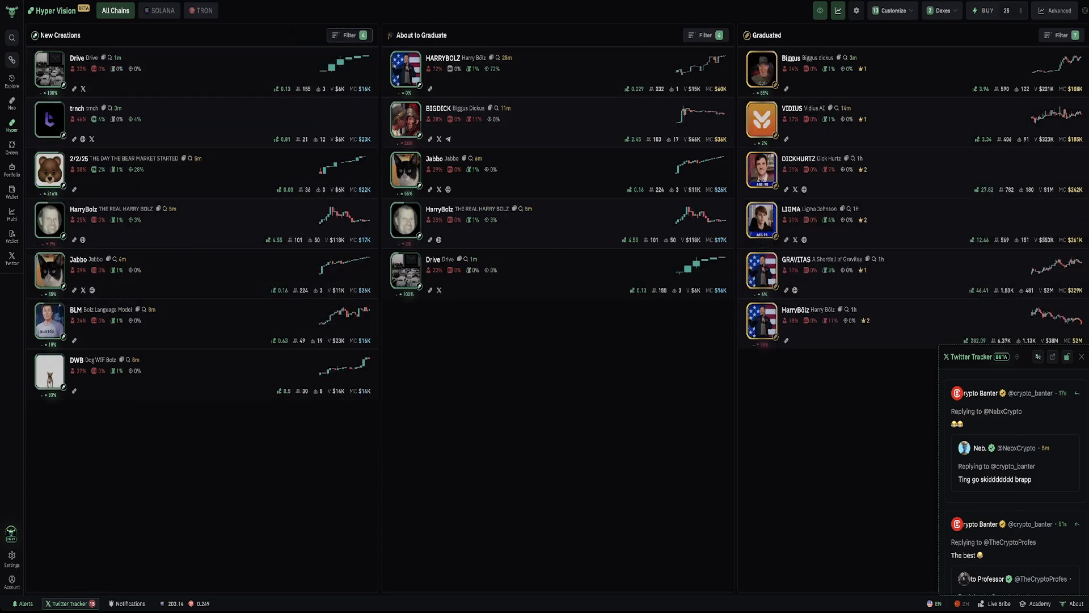
# - Pause the New Creations column and browse down to fresh launches like BABYBÖLZ and Bölz
pyautogui.click(348, 35)
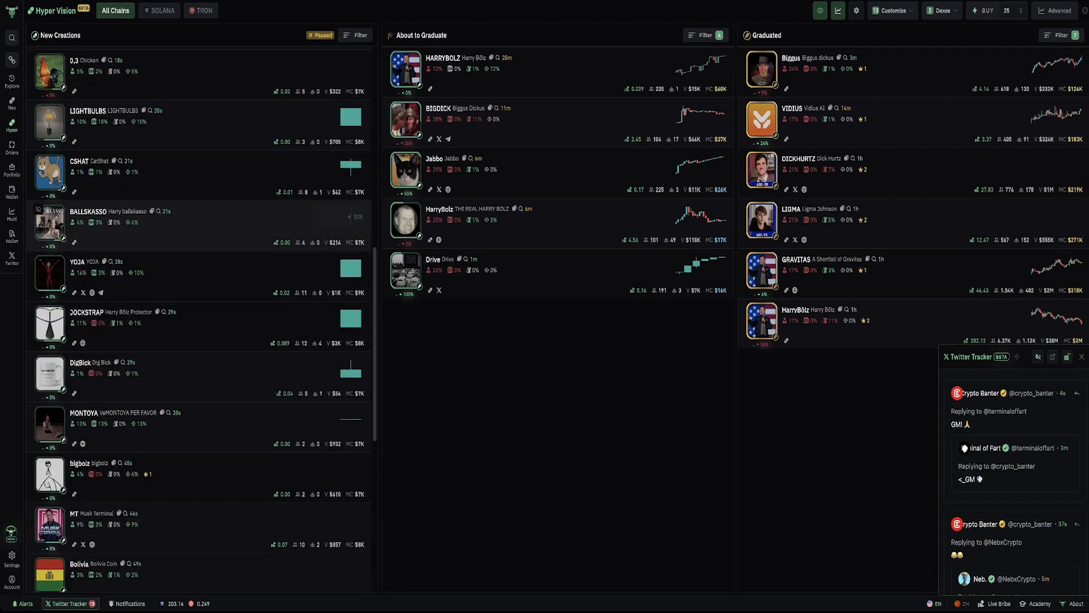
pyautogui.scroll(-3)
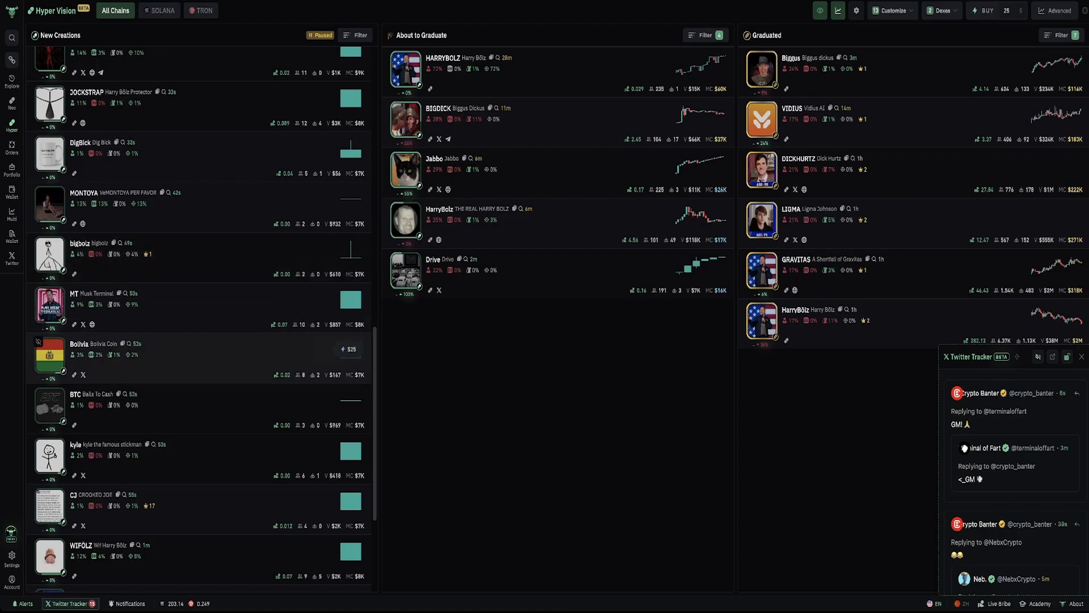
pyautogui.scroll(-3)
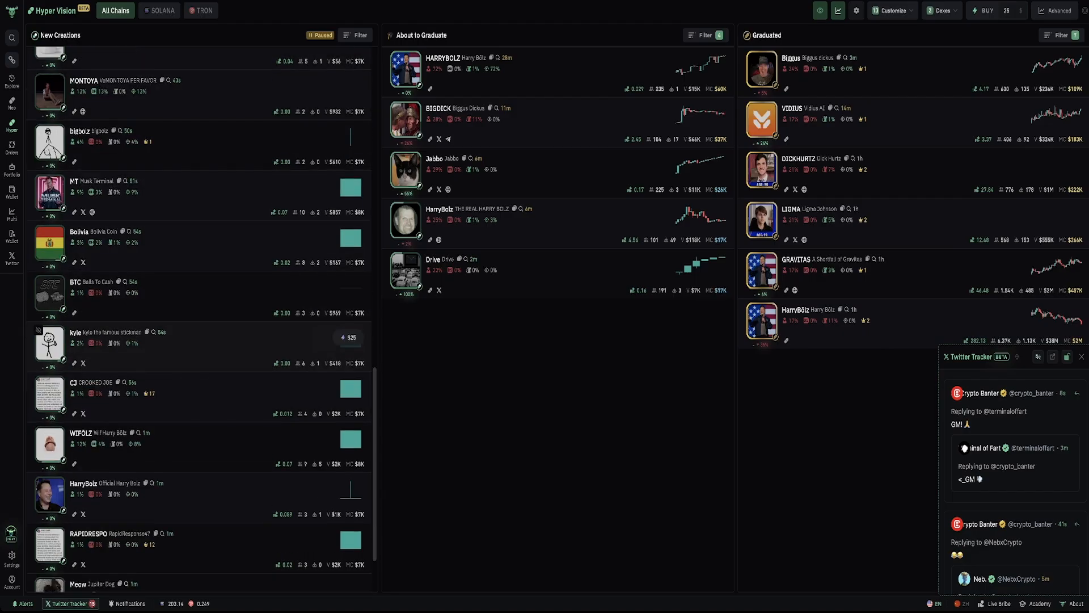
pyautogui.scroll(-3)
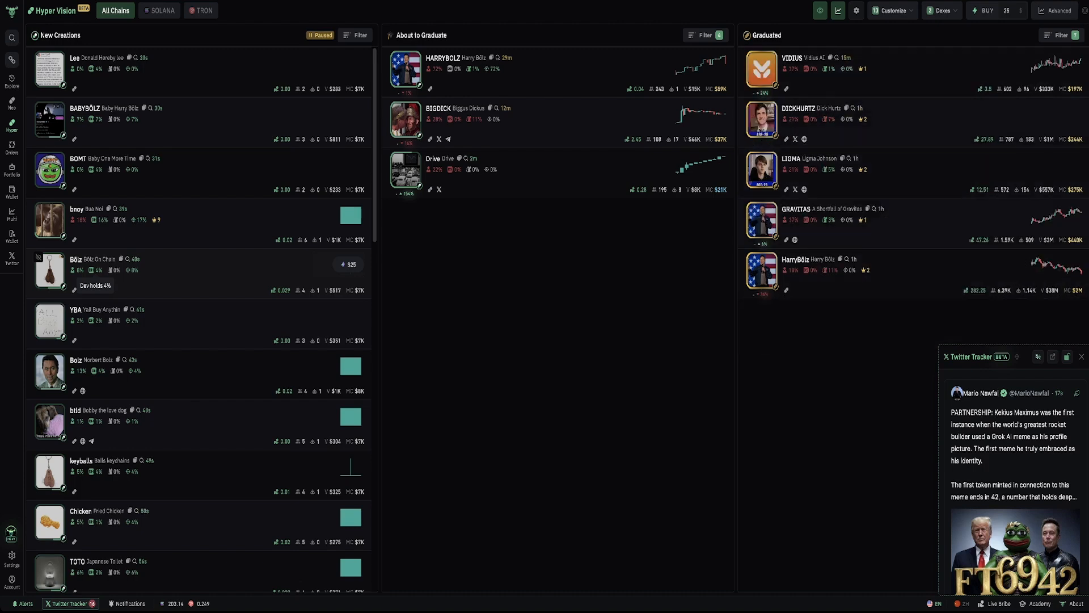
pyautogui.click(319, 35)
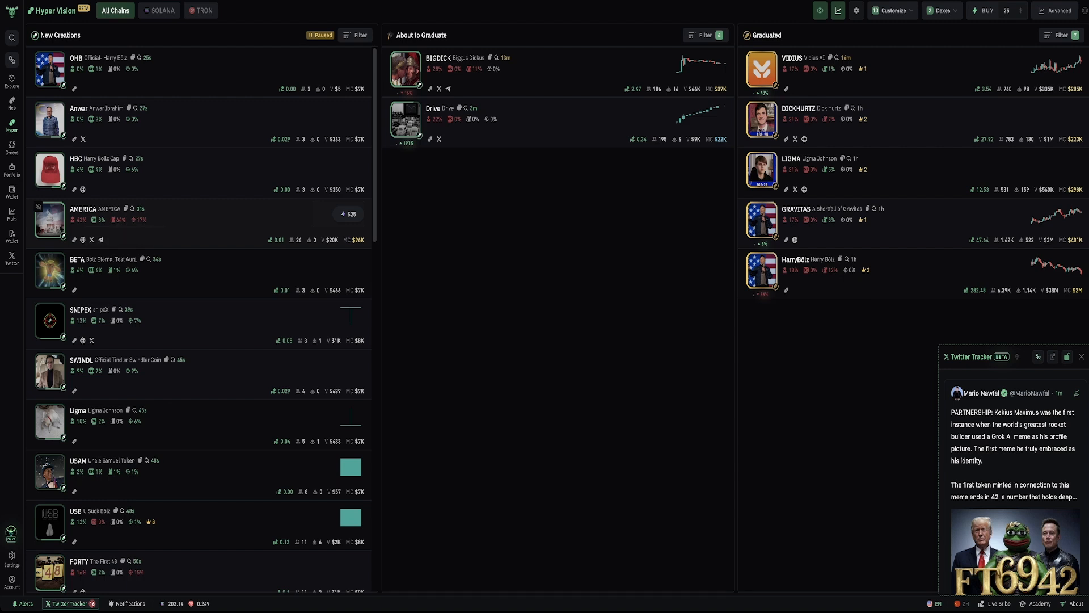
pyautogui.moveTo(82, 219)
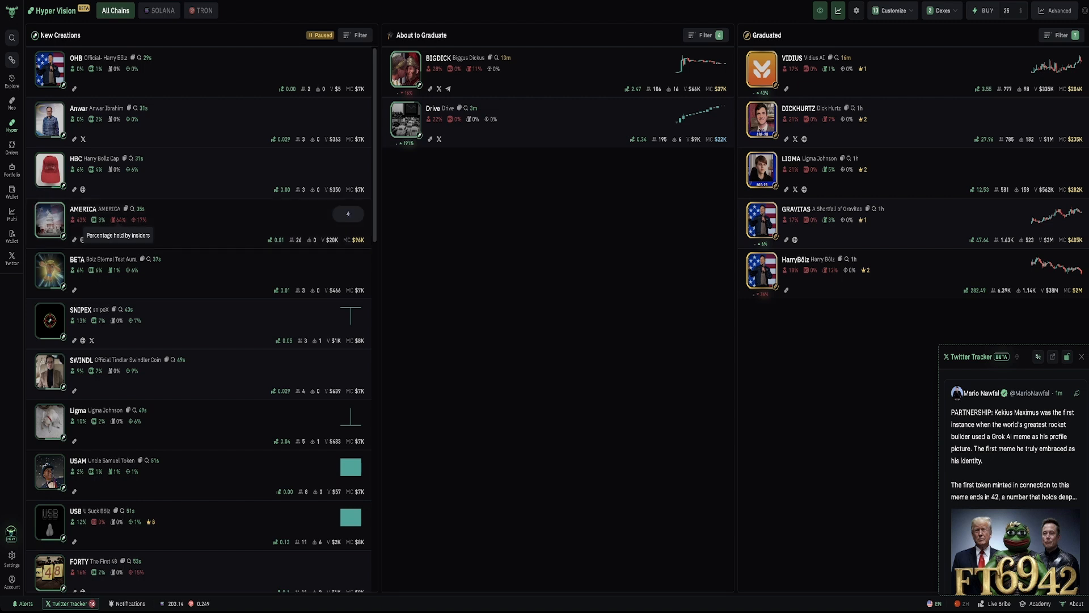
pyautogui.click(319, 35)
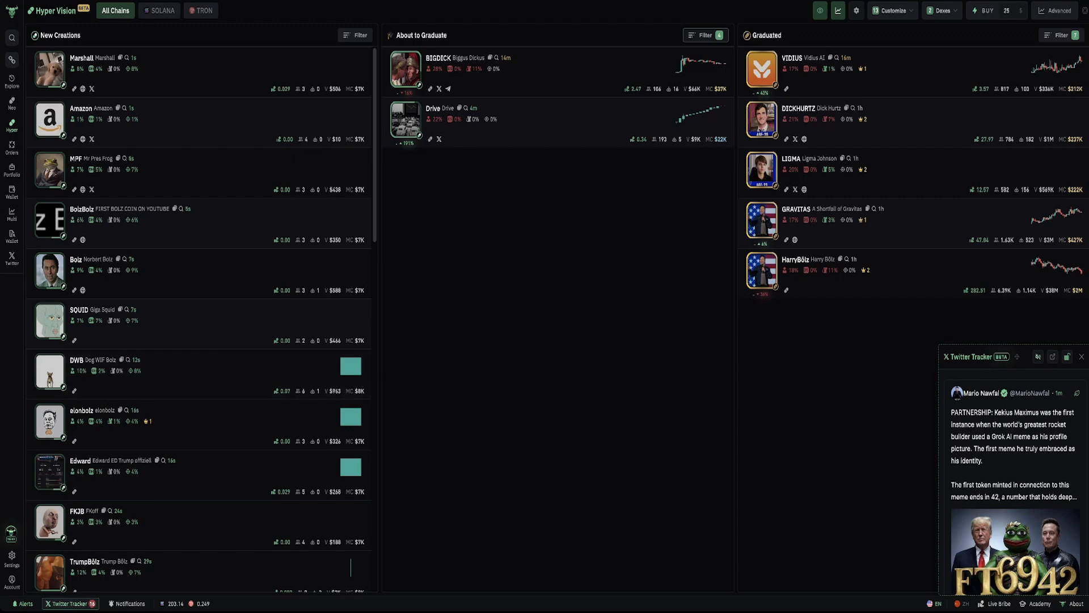
pyautogui.click(704, 36)
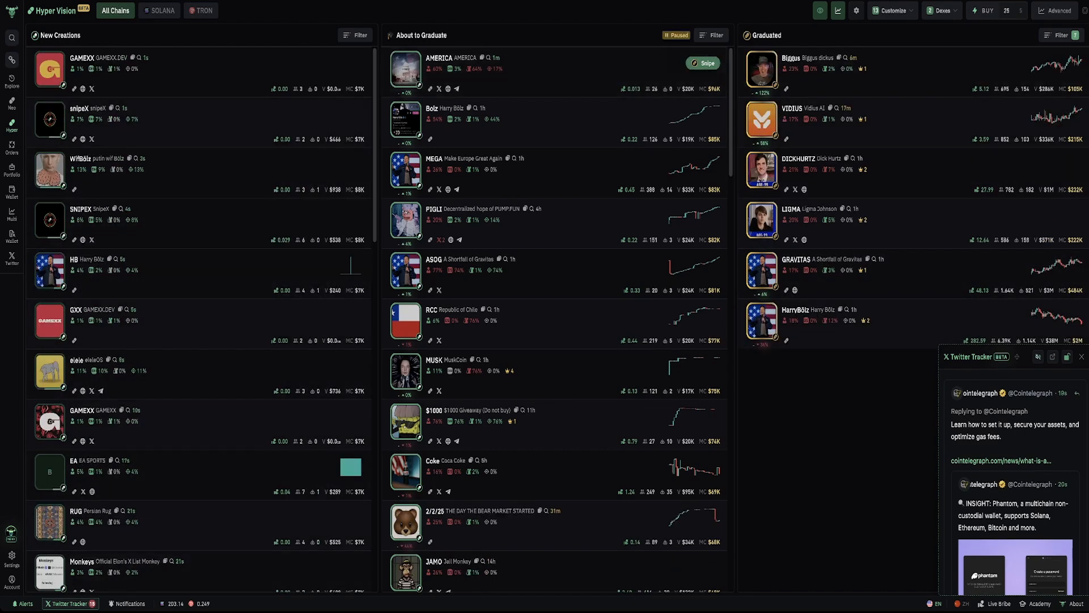
# - Start a migration snipe for the AMERICA token in About to Graduate
pyautogui.click(703, 63)
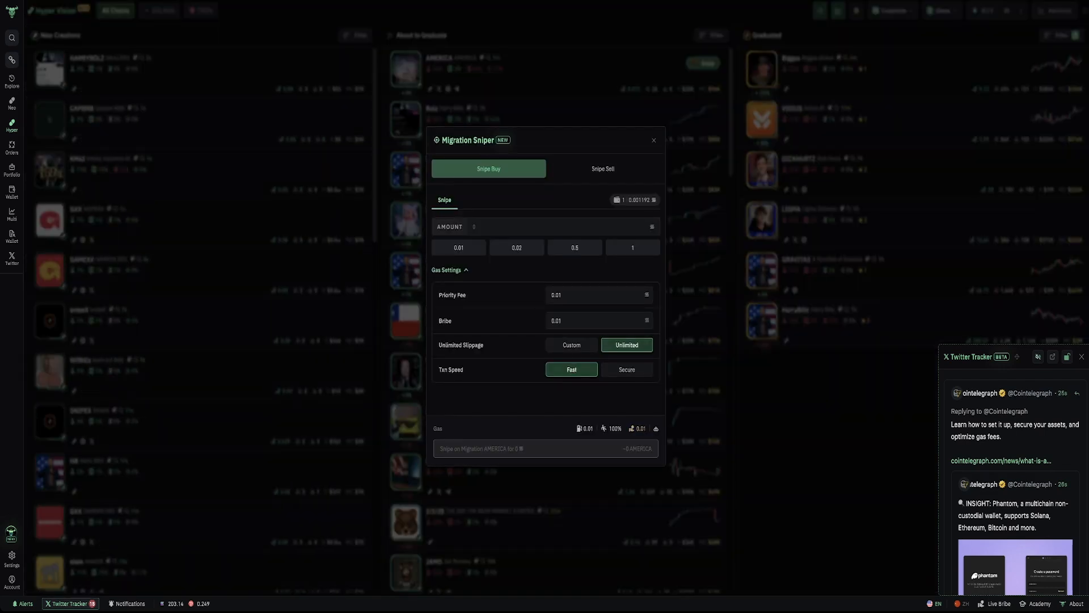
# - Review Snipe Sell slippage (Custom then back to Unlimited) and close the Migration Sniper
pyautogui.click(602, 168)
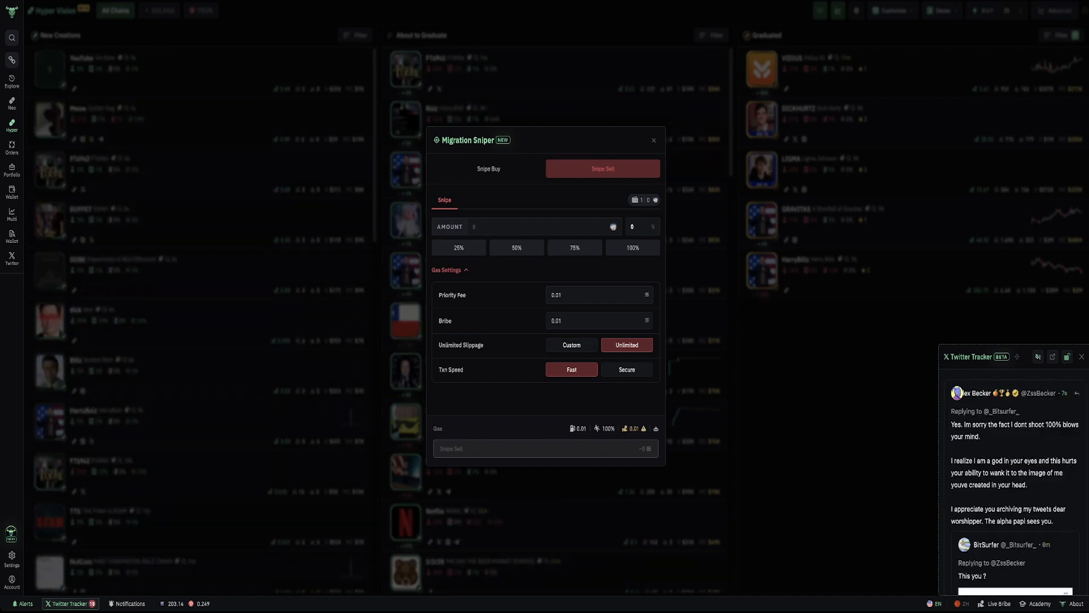
pyautogui.click(571, 345)
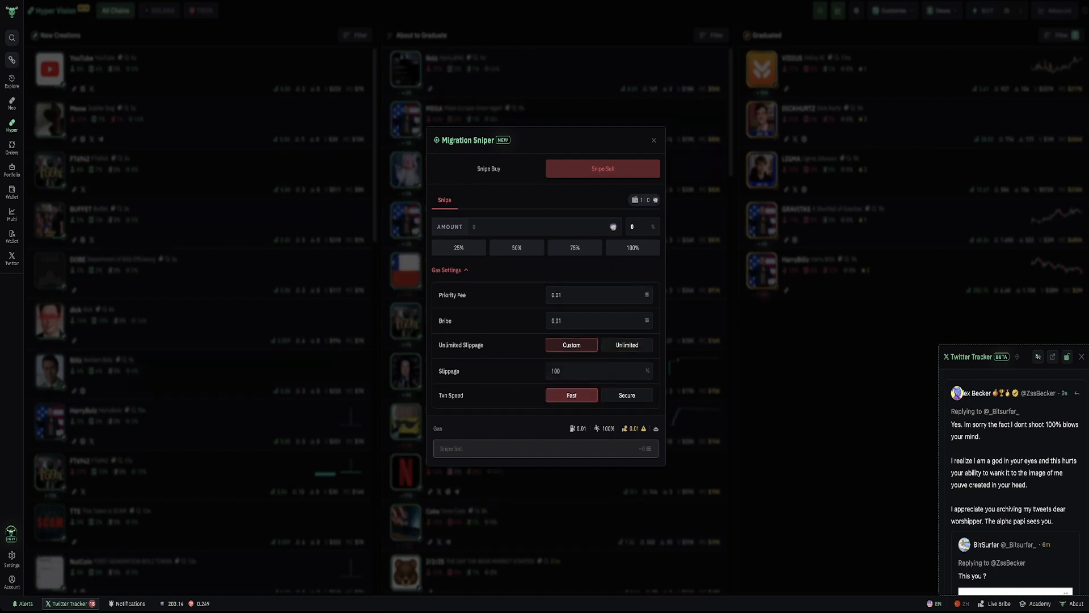
pyautogui.click(625, 345)
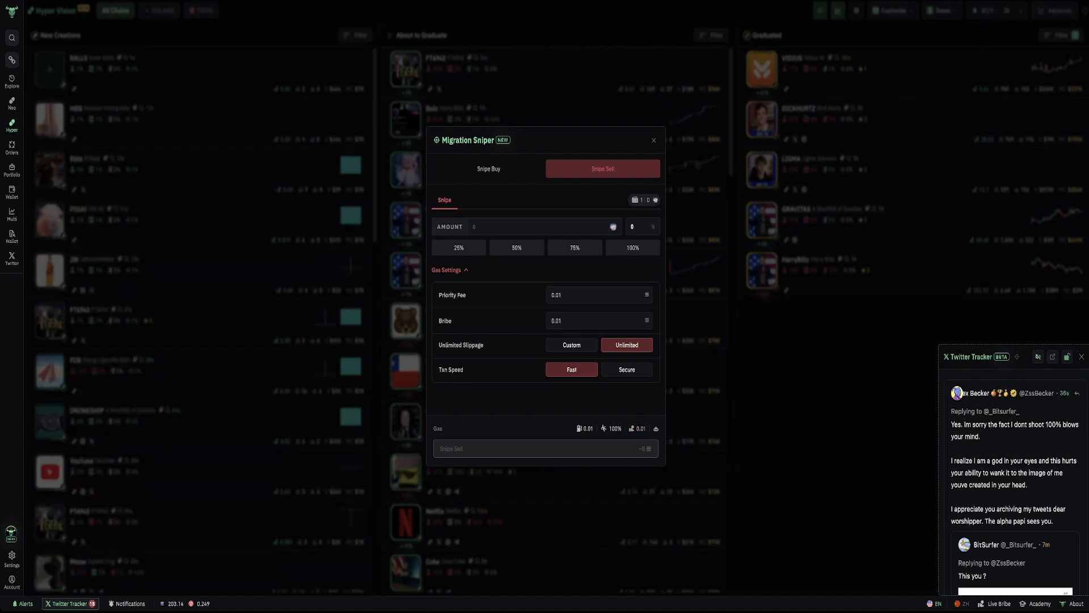
pyautogui.click(651, 139)
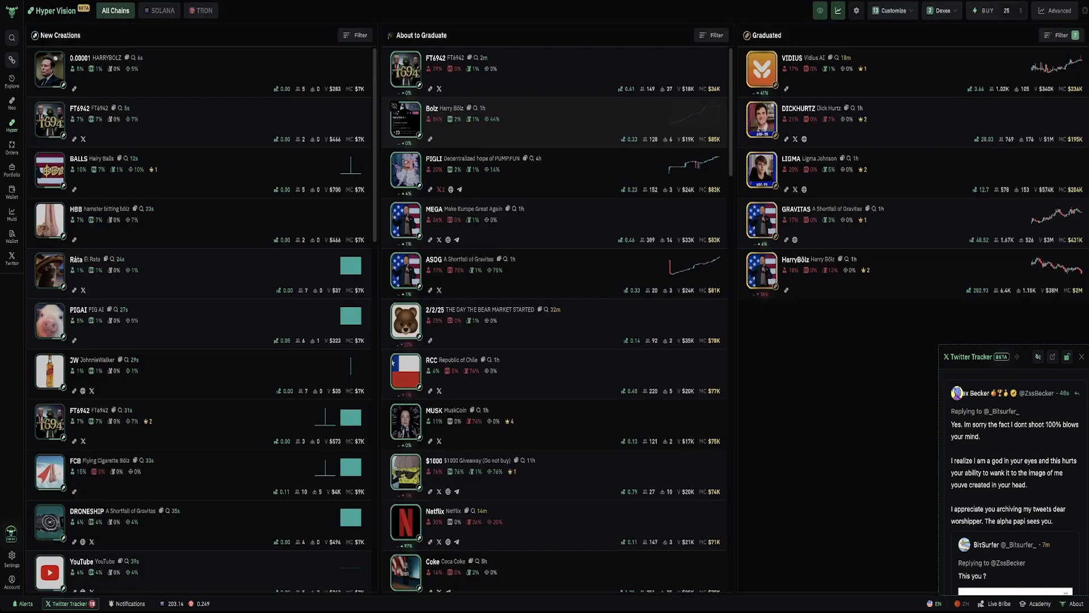